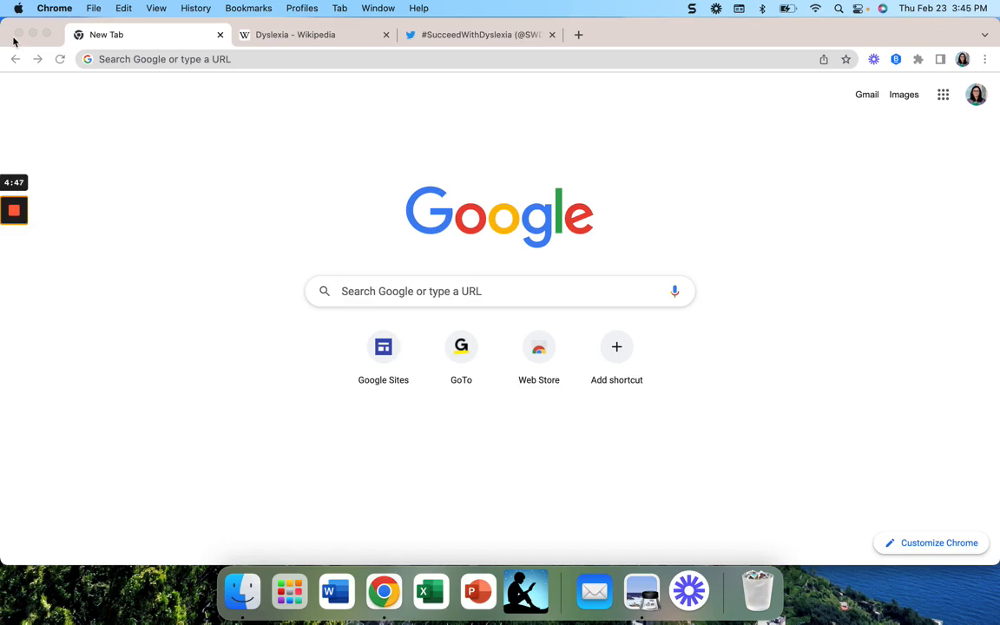
mouse_move(792, 108)
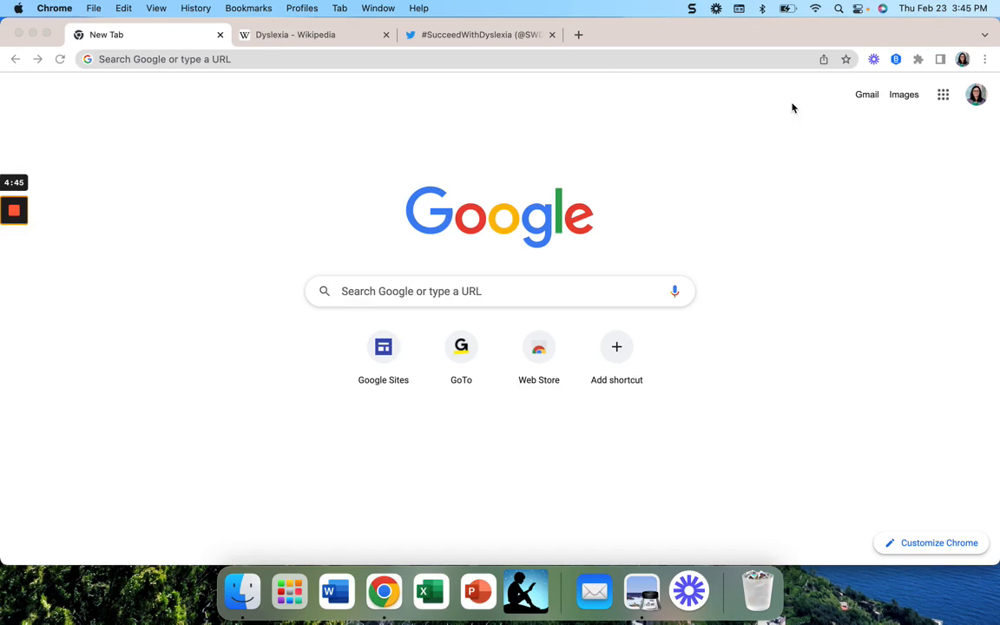
mouse_move(913, 61)
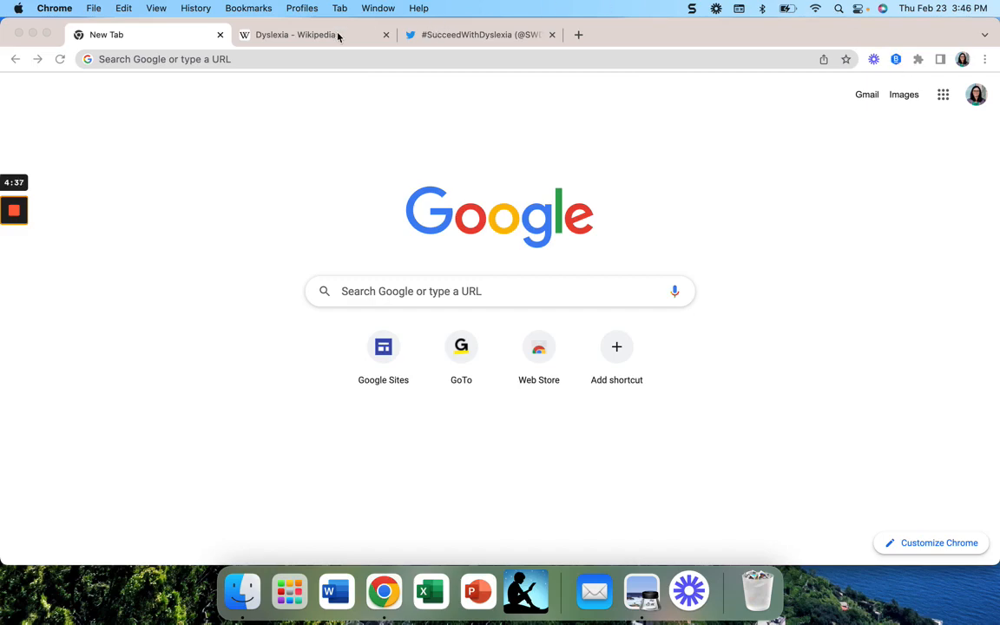
- Switch to the Dyslexia Wikipedia article tab showing the gradient-coloured text
left_click(295, 35)
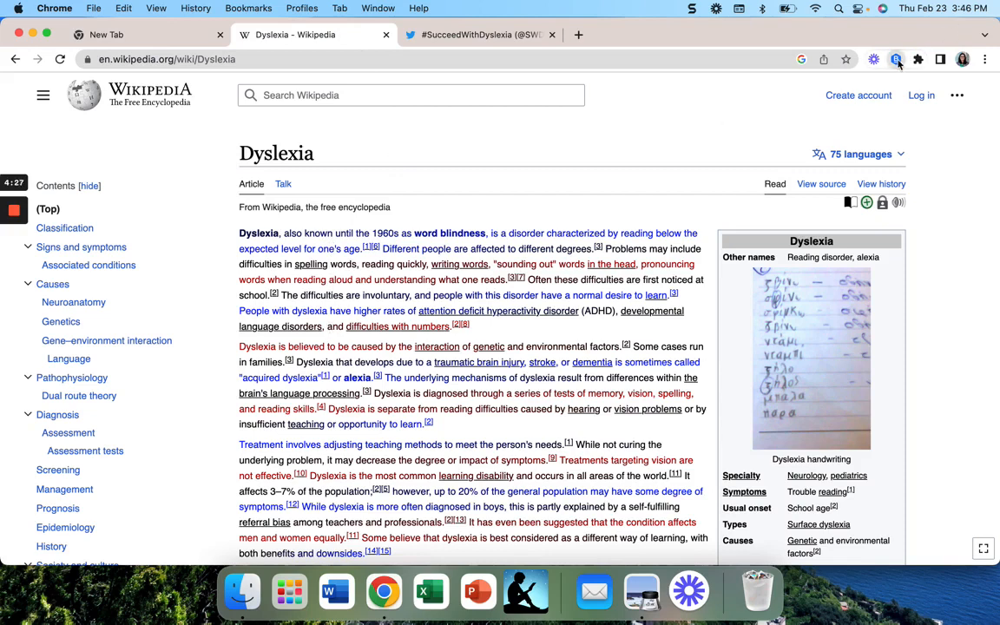
- Cycle the article's colour theme through Blues and Gray, then back to Bright
left_click(896, 59)
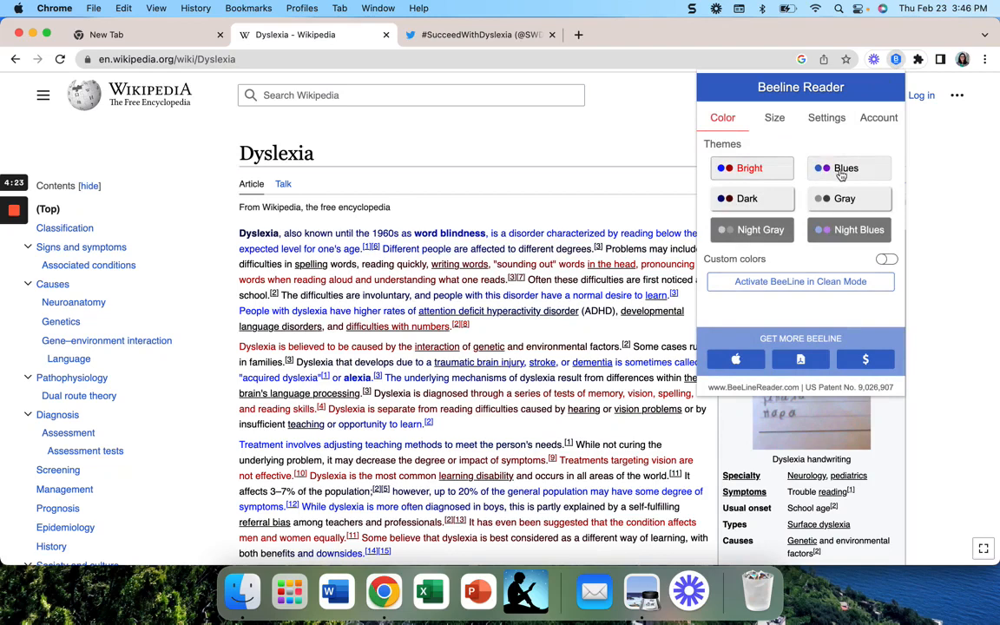
left_click(848, 168)
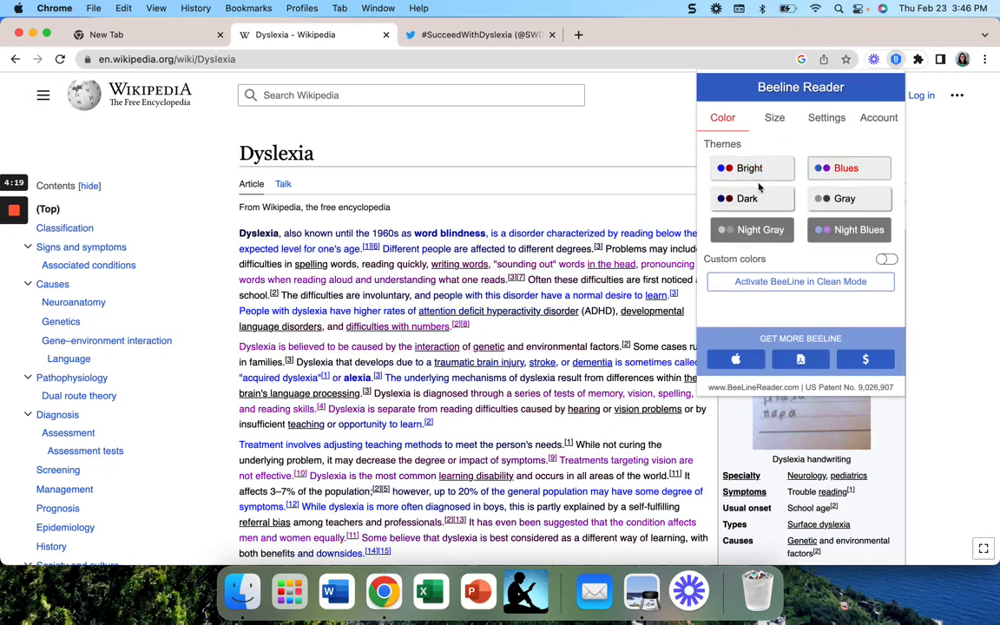
left_click(748, 198)
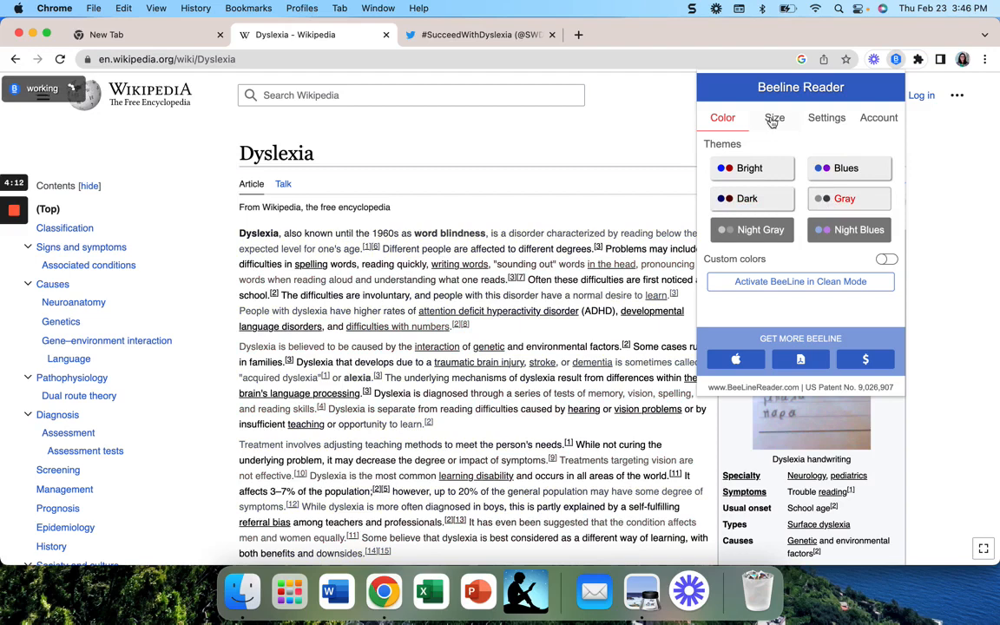
left_click(750, 167)
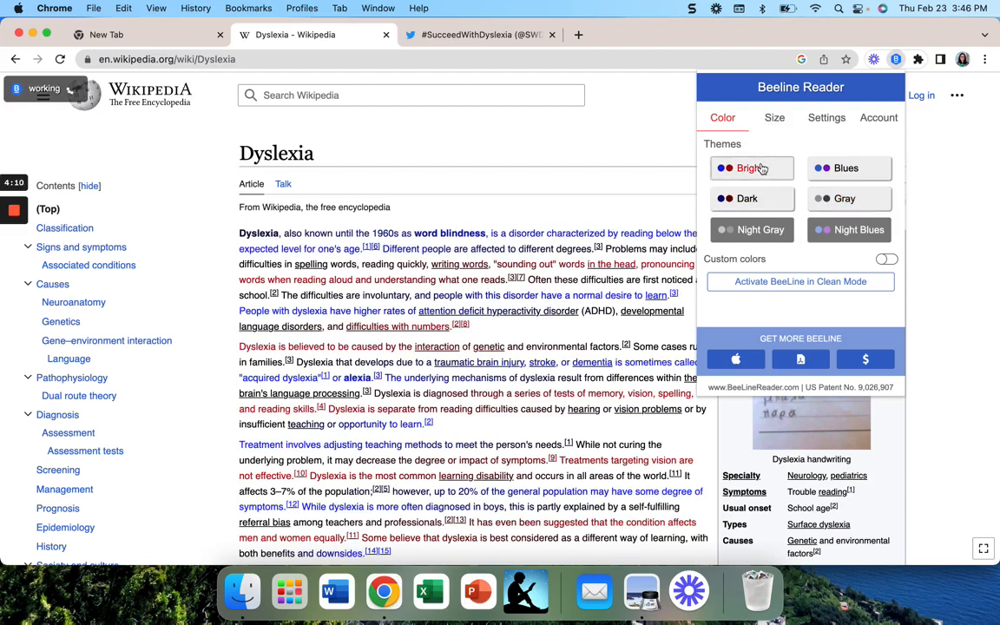
- Try font size 15, line height 30 and letter spacing 1, restoring 14, 22 and 0
left_click(774, 118)
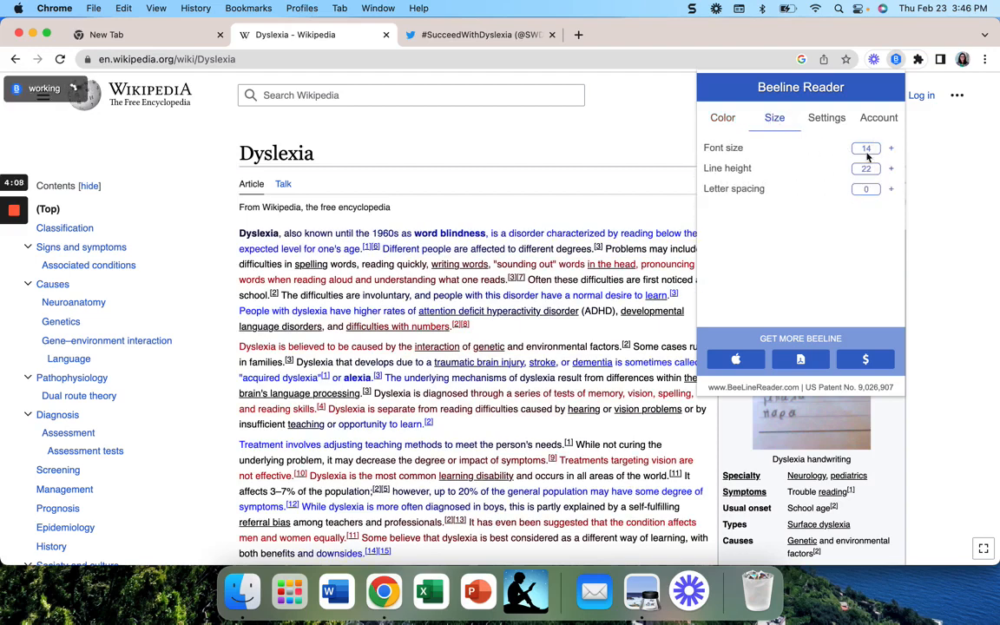
left_click(890, 148)
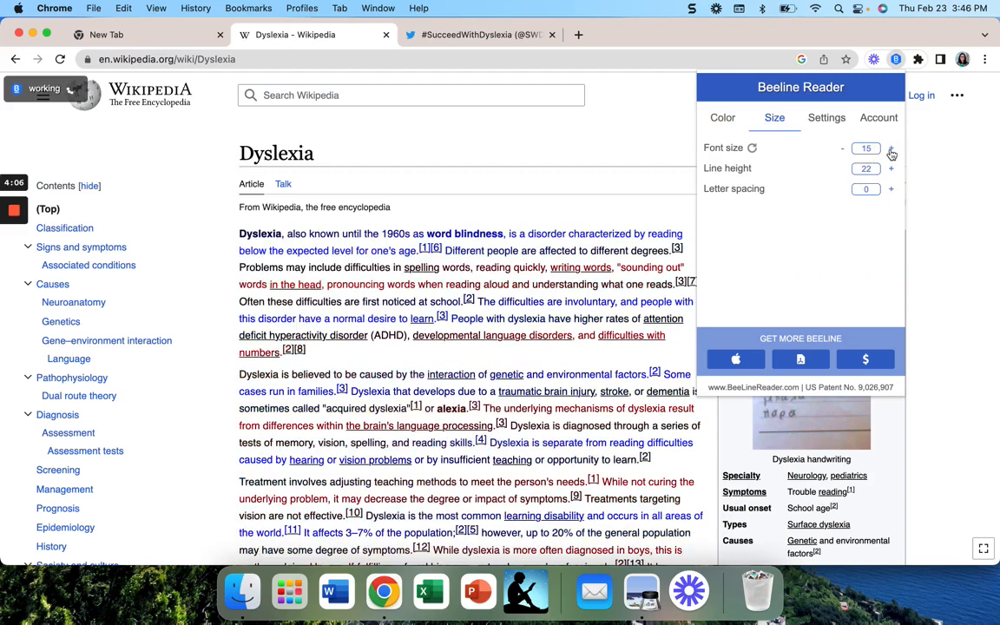
left_click(842, 148)
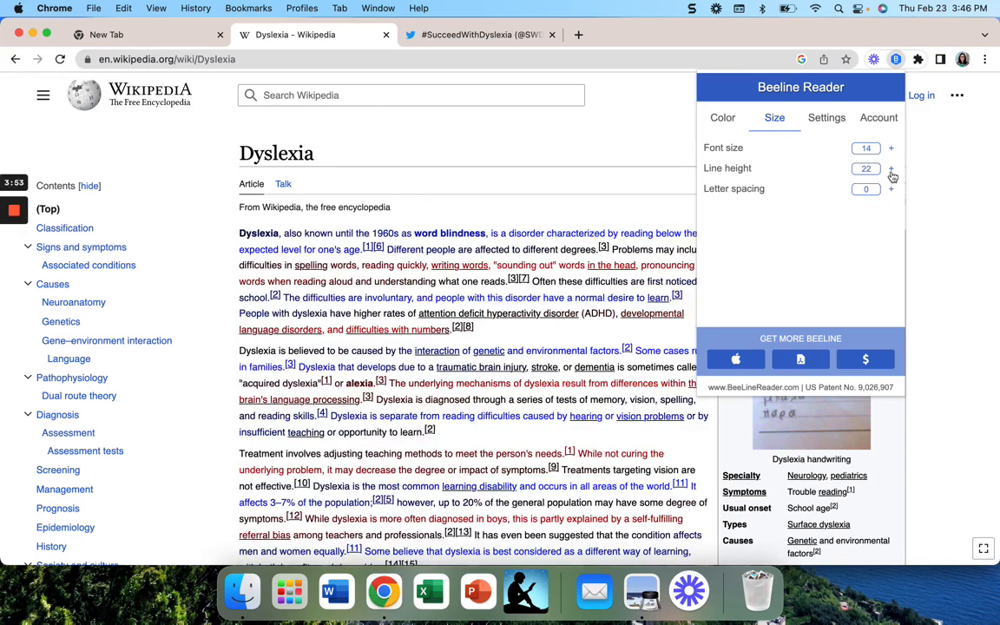
left_click(891, 167)
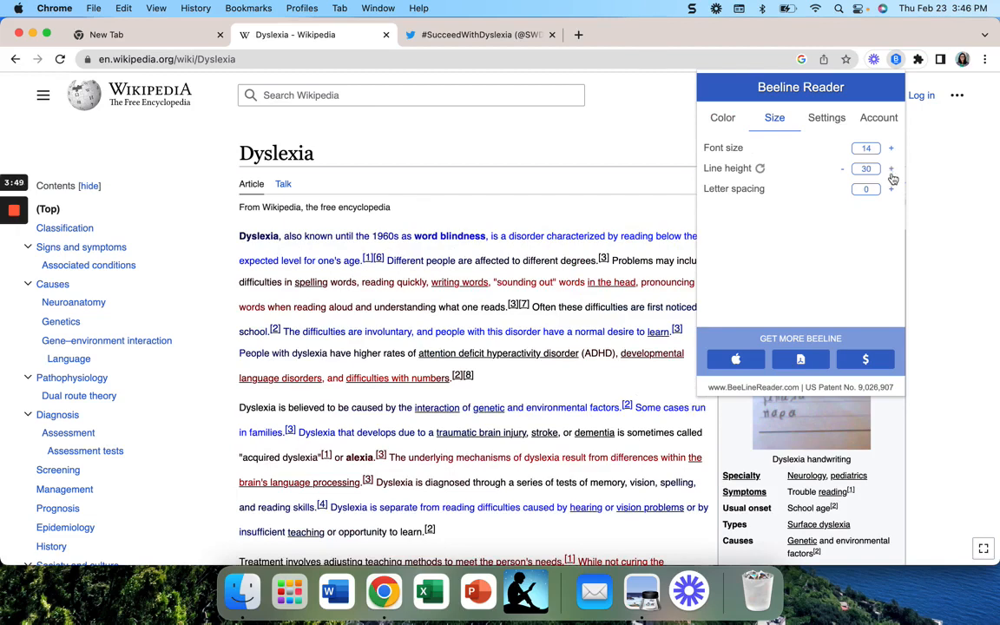
left_click(842, 168)
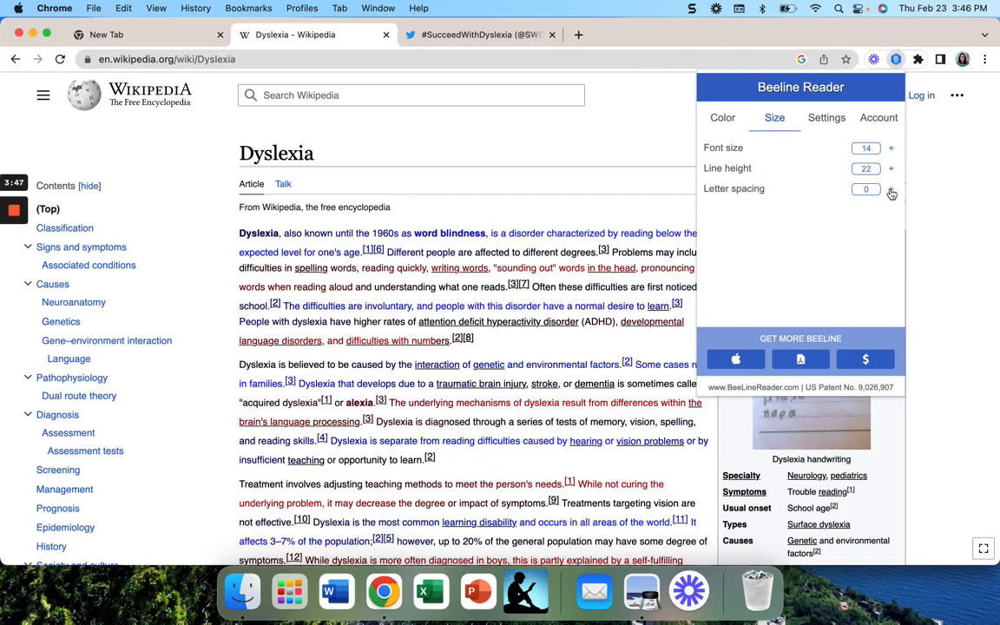
left_click(890, 189)
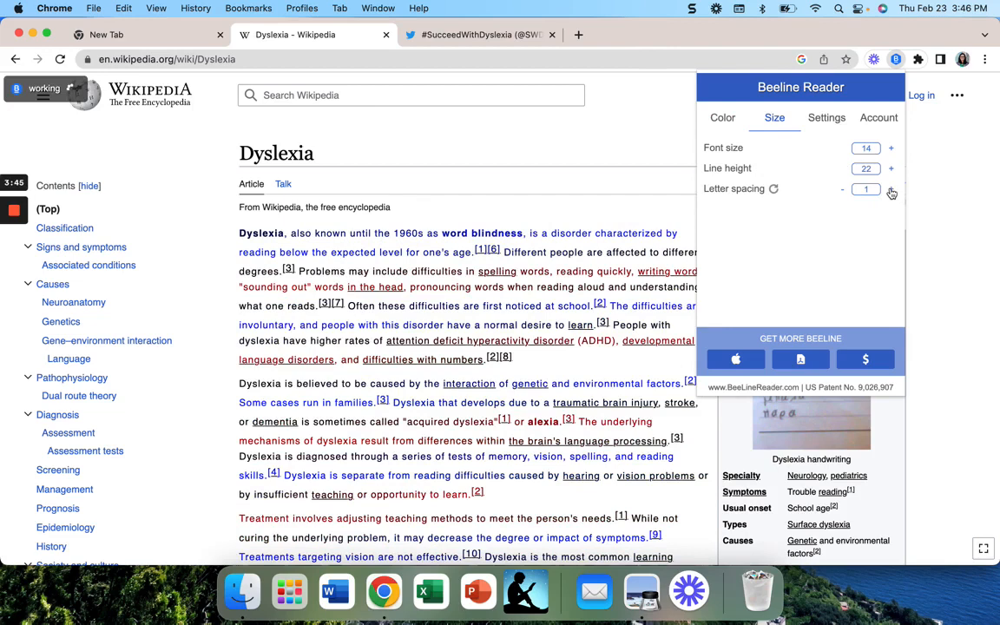
left_click(840, 189)
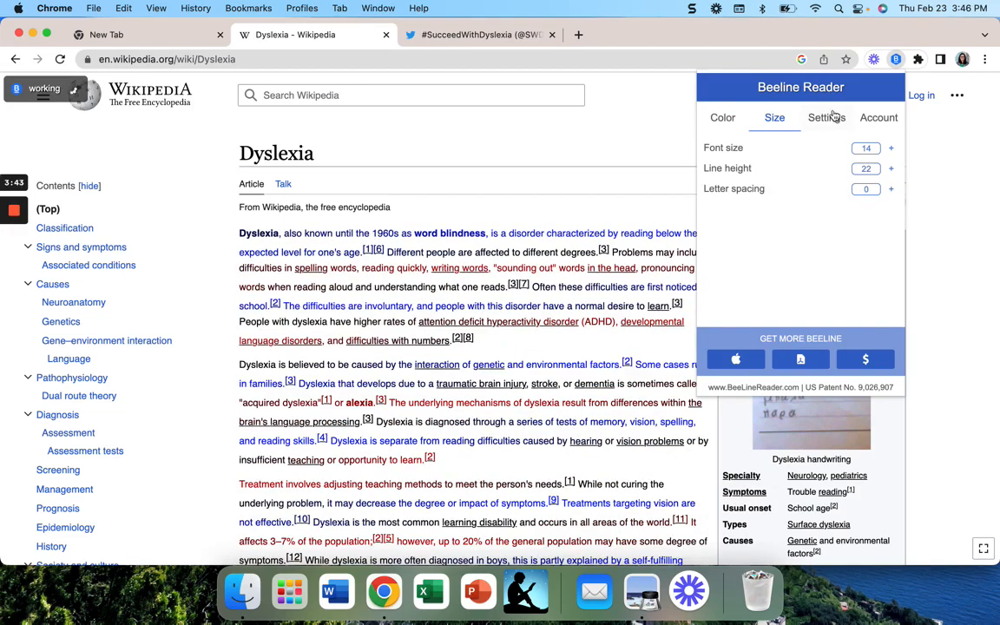
- Show the article in the OpenDyslexic font, then switch it back off
left_click(827, 119)
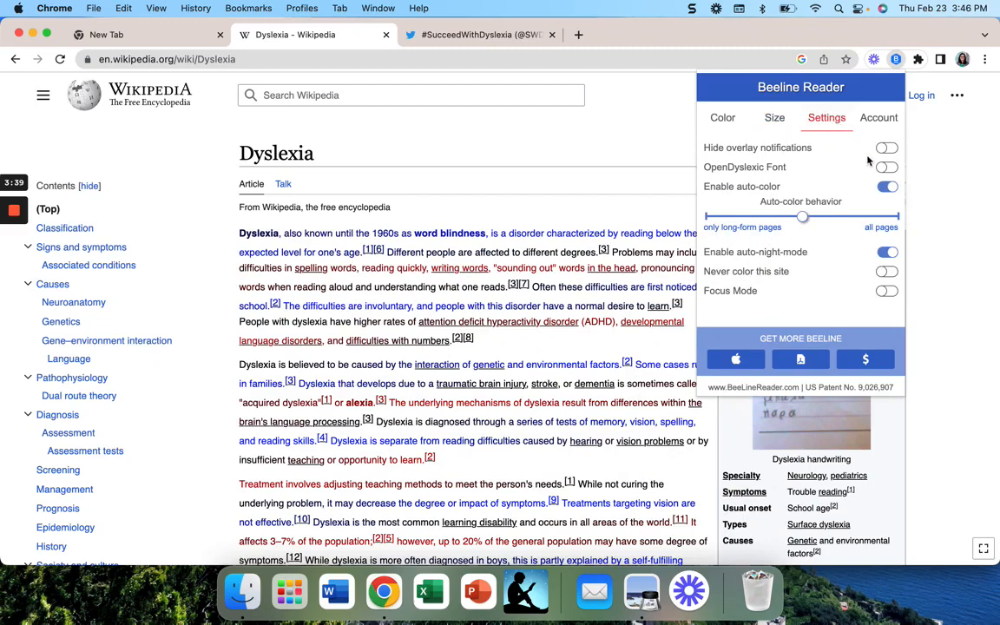
left_click(886, 166)
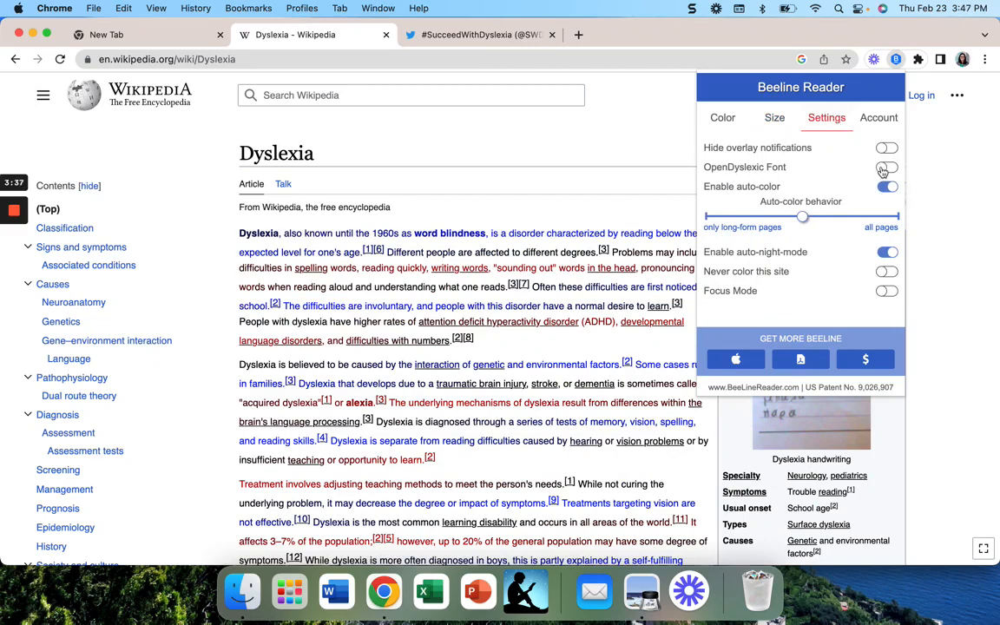
left_click(885, 166)
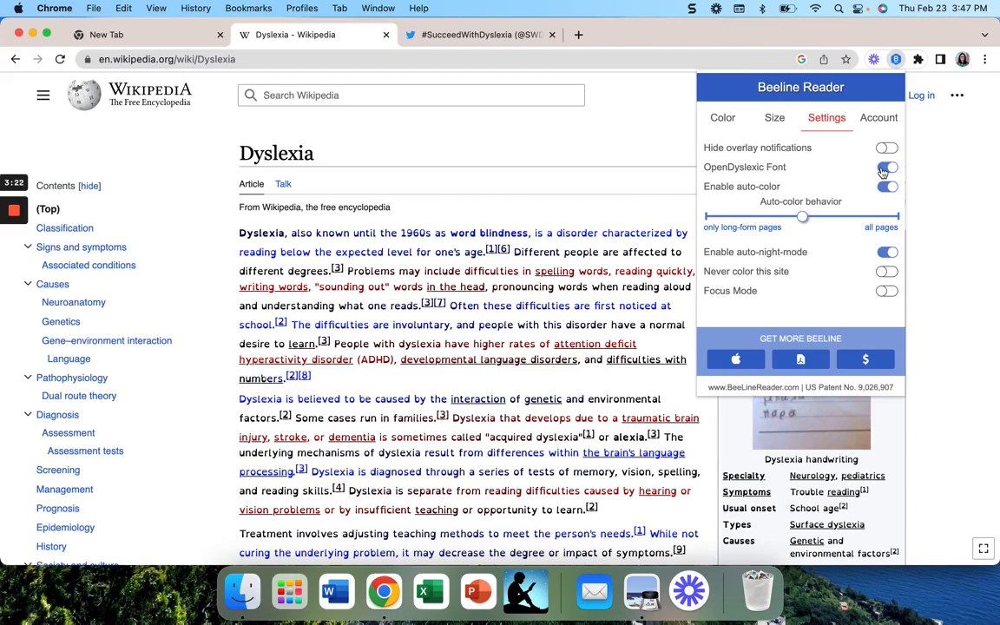
left_click(887, 166)
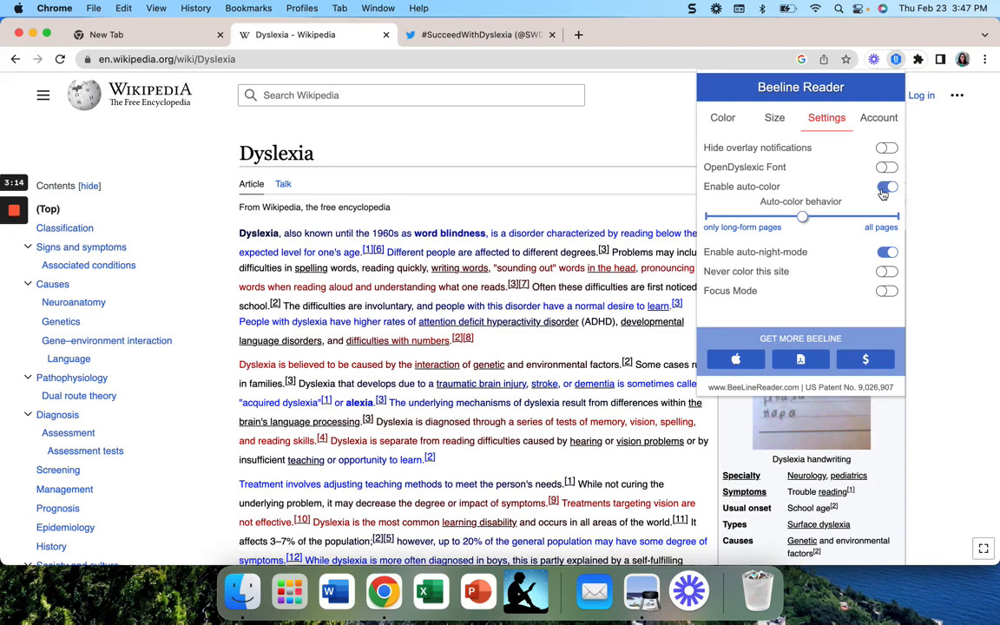
- Browse the #SucceedWithDyslexia Twitter profile and pinned tweet, then return to the article
left_click(885, 187)
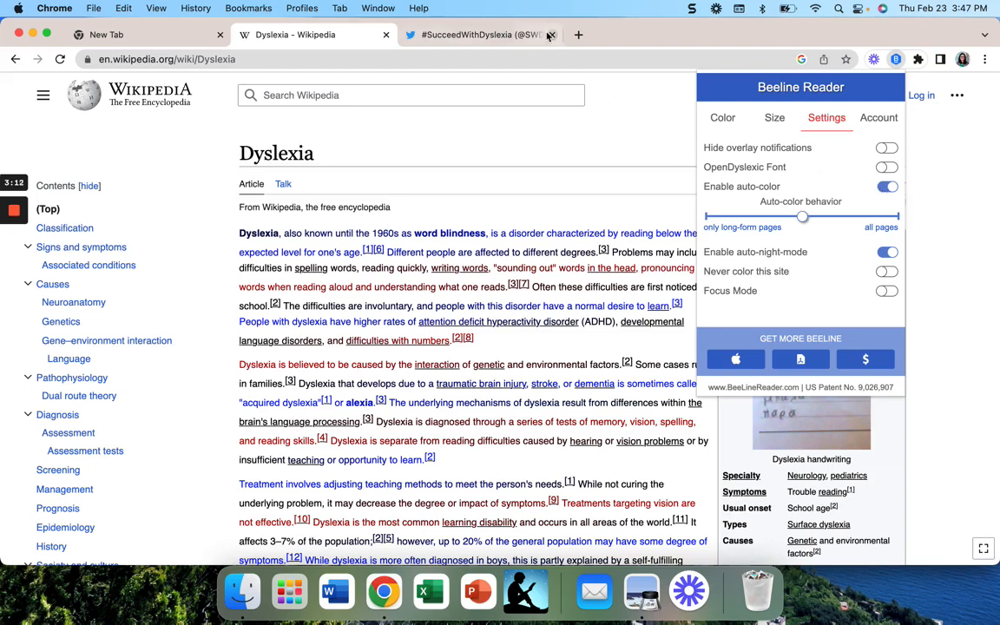
left_click(478, 35)
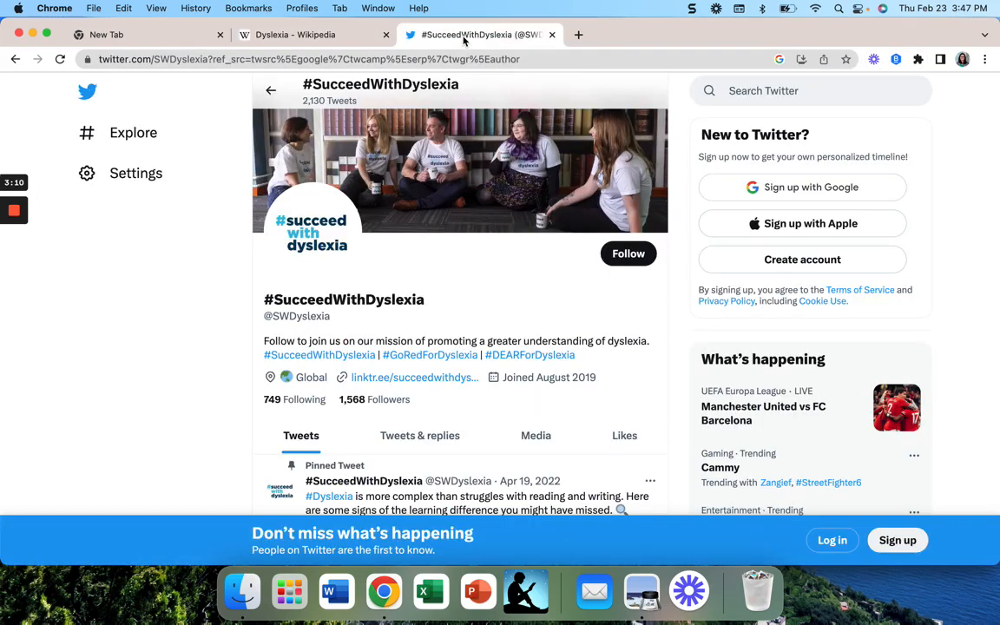
scroll("down", 3)
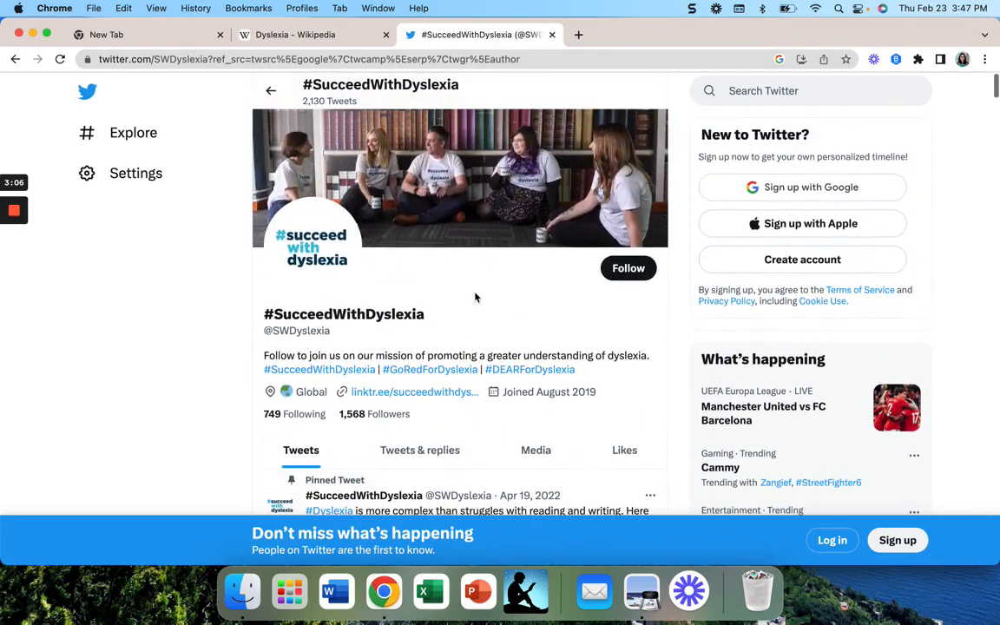
scroll("down", 3)
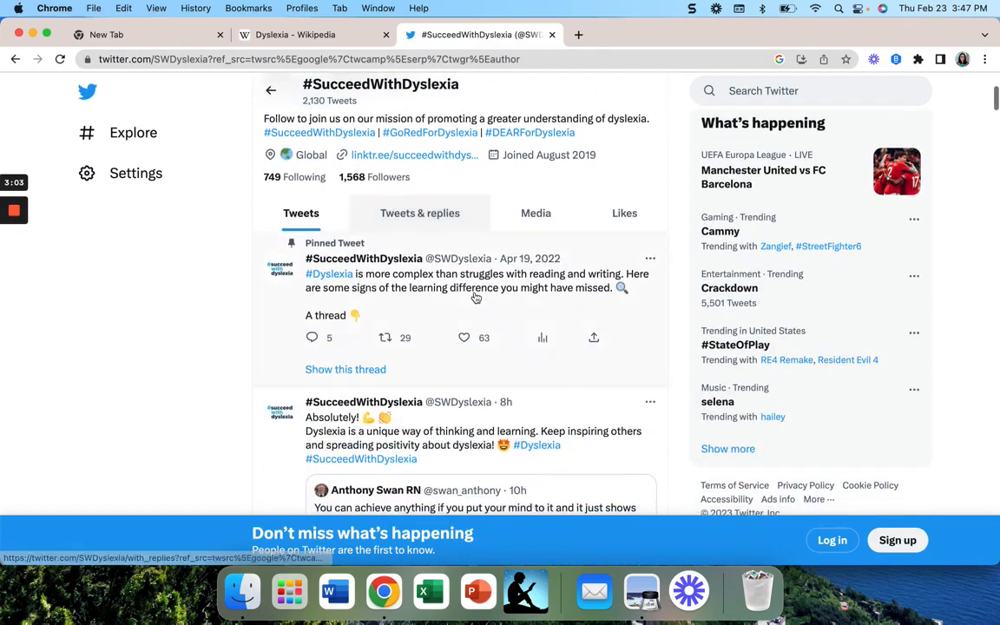
scroll("up", 3)
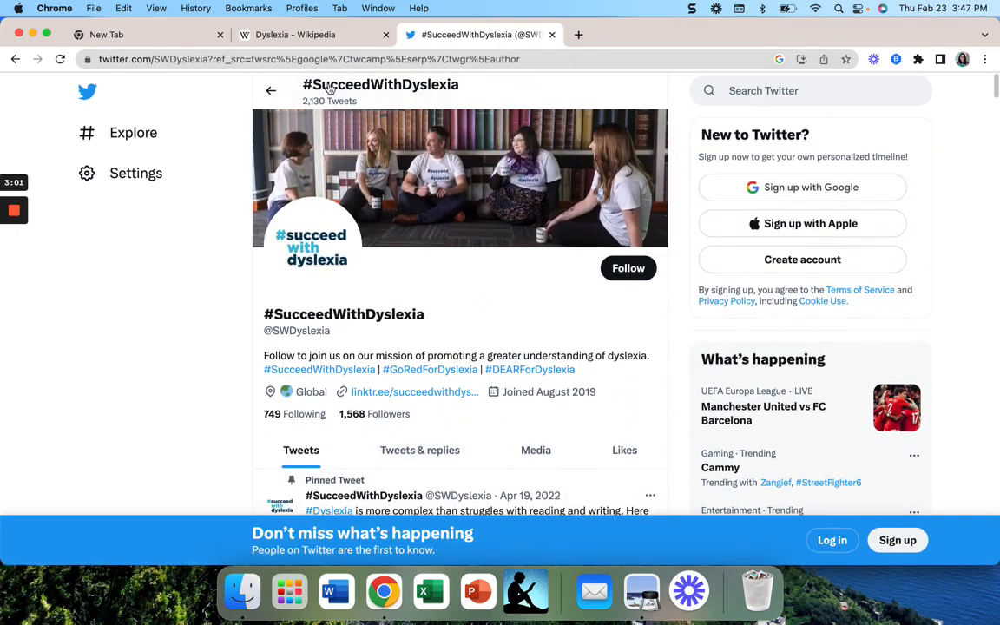
left_click(296, 35)
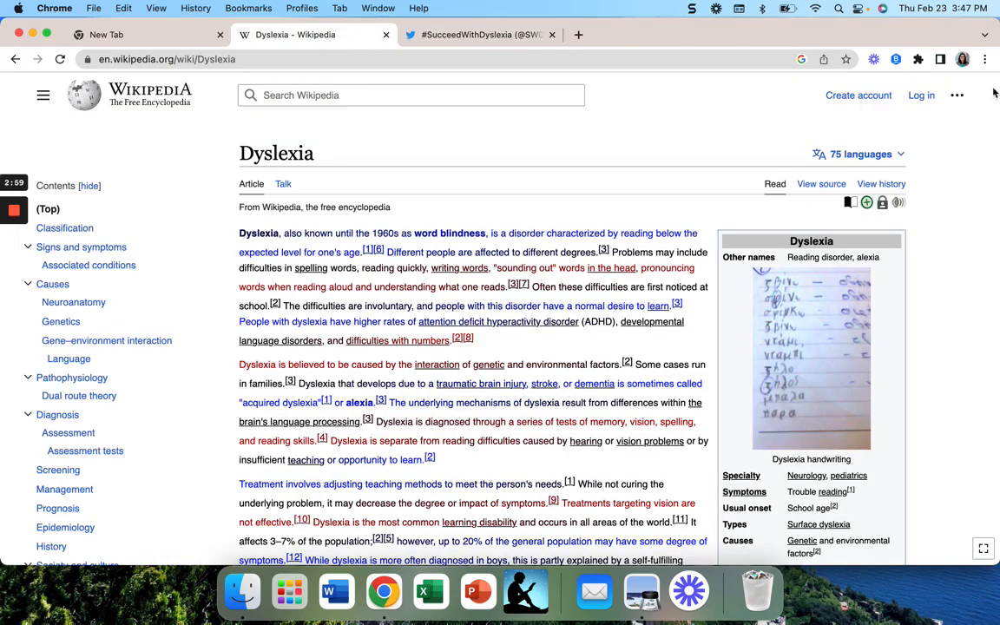
- Reopen the Beeline Reader popup on its general settings with night mode and Focus Mode options
left_click(896, 59)
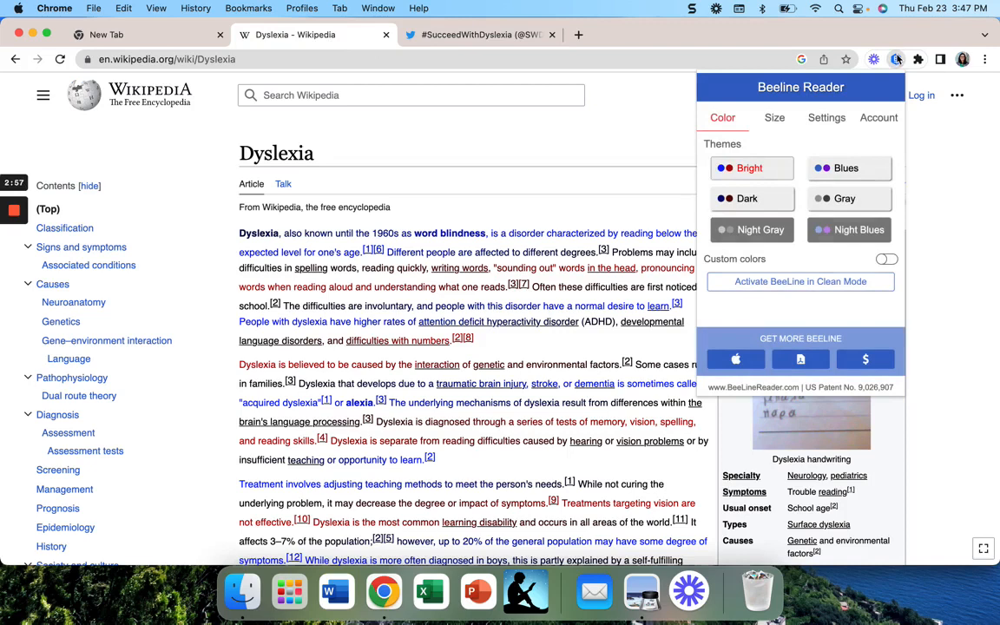
left_click(826, 118)
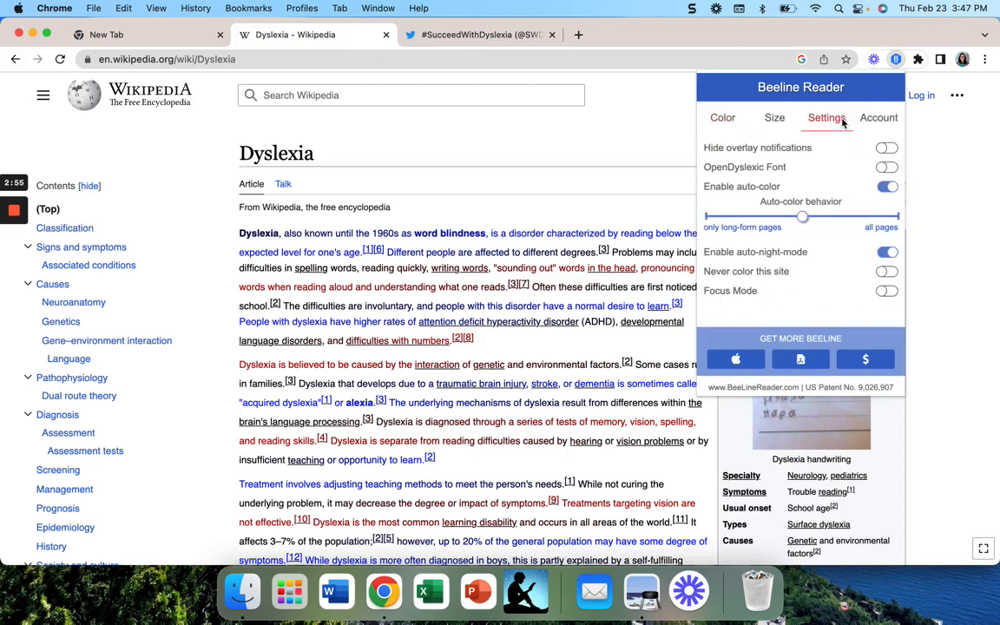
mouse_move(813, 302)
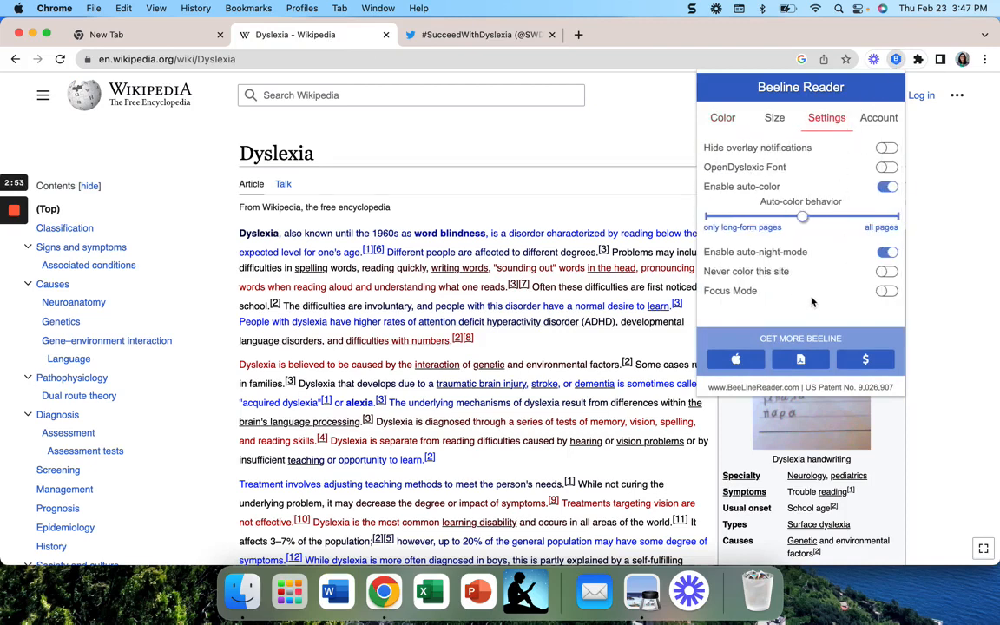
mouse_move(740, 277)
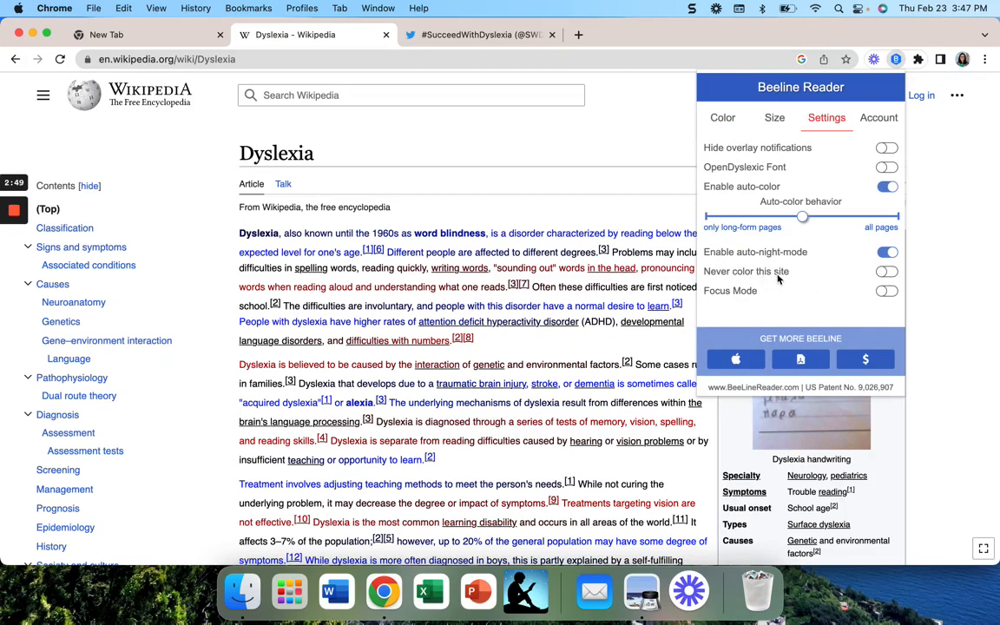
mouse_move(749, 295)
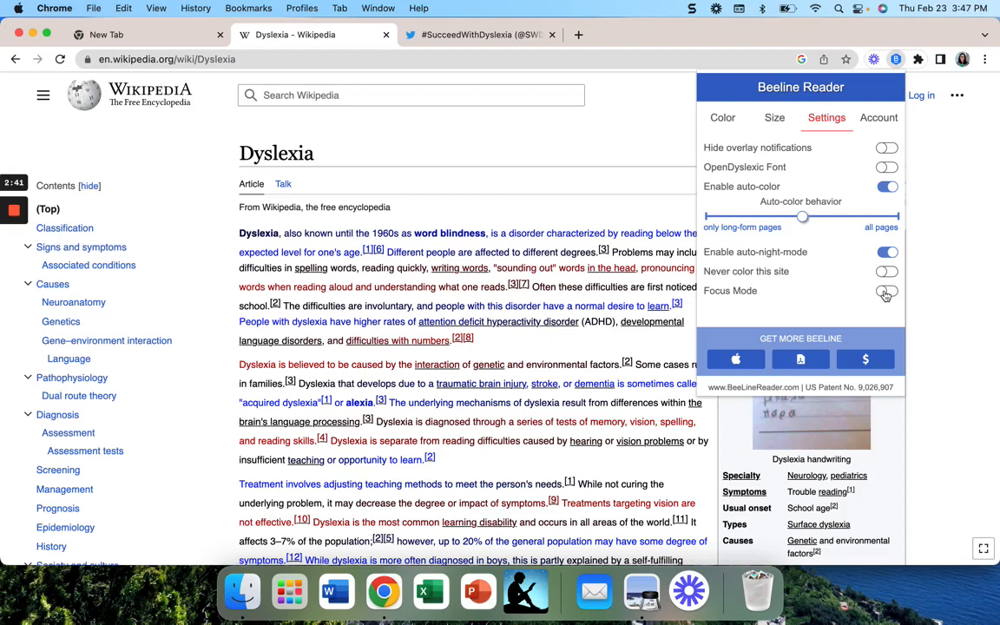
- Dim the page with Focus Mode at opacity 0.98 then 0.46, and close the popup
left_click(885, 290)
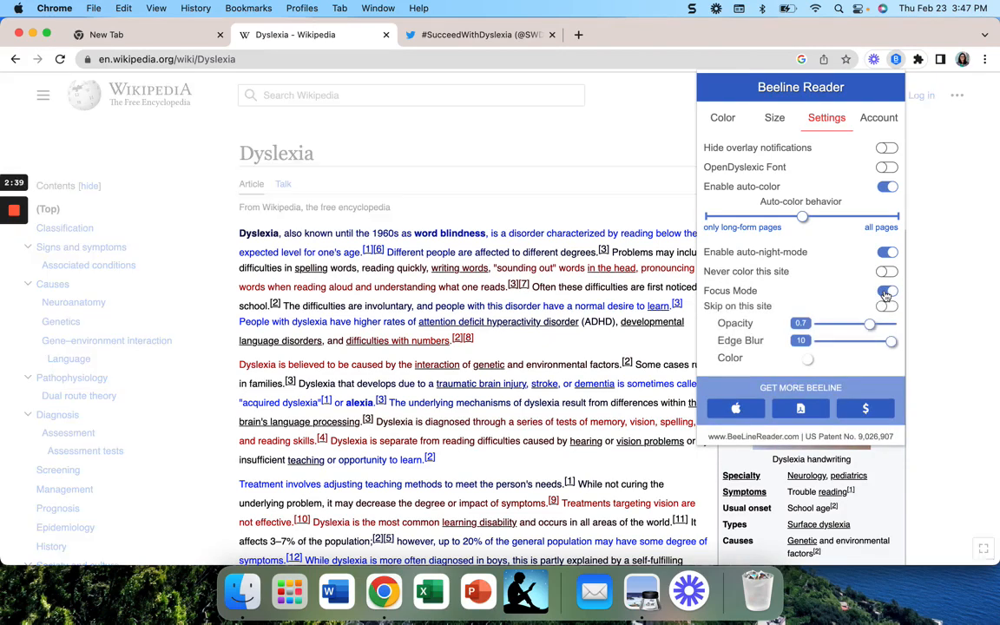
left_click(887, 292)
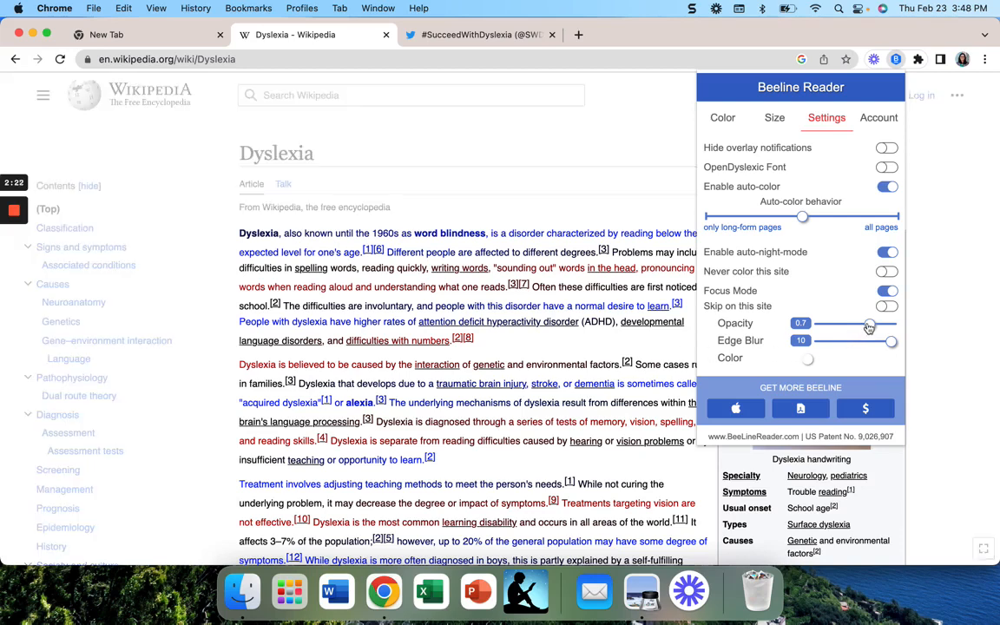
left_click_drag(868, 323, 901, 323)
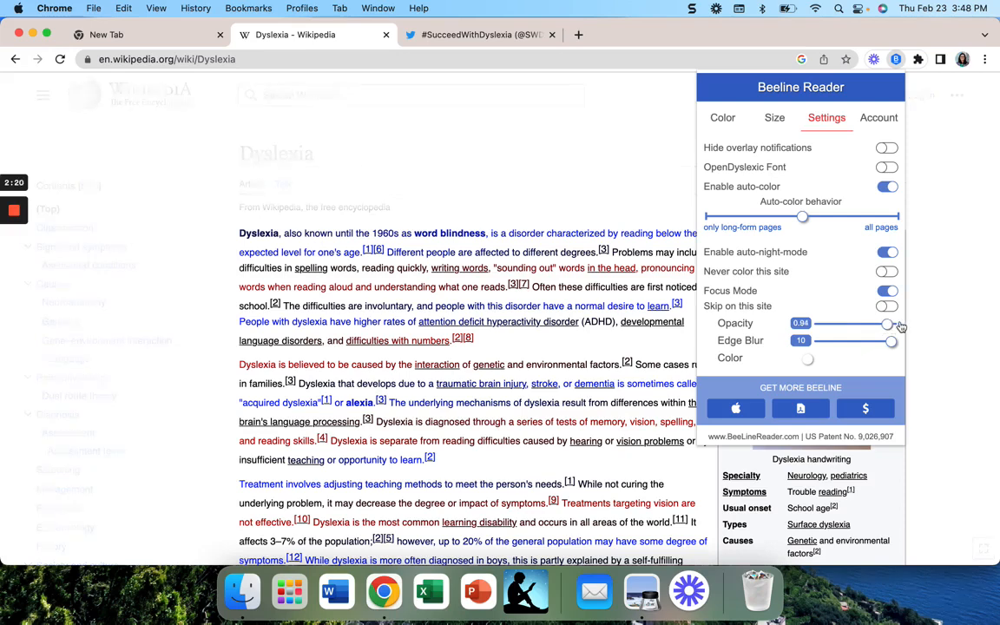
left_click_drag(884, 323, 892, 323)
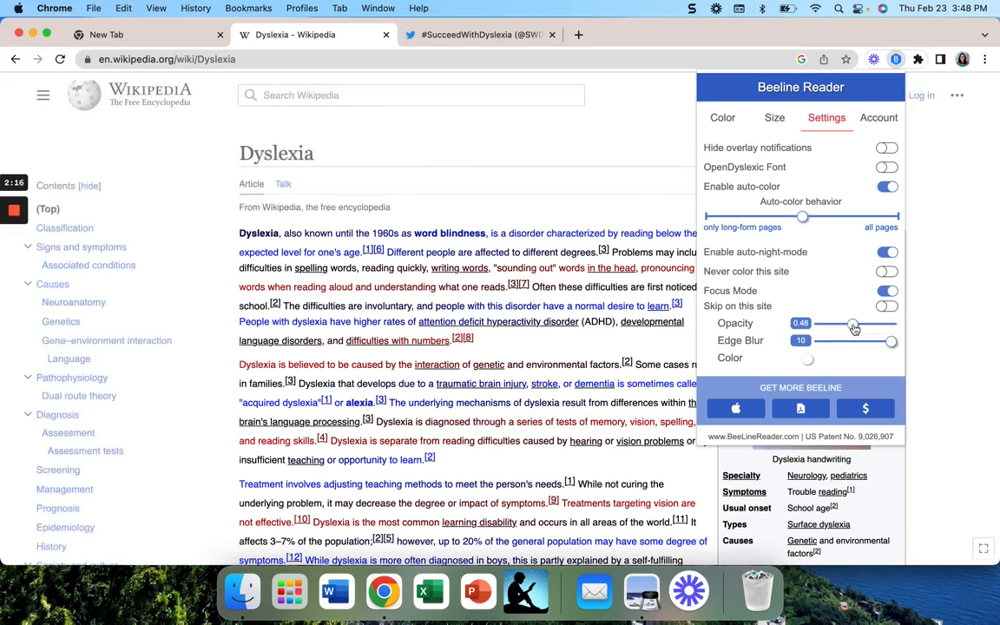
left_click(806, 358)
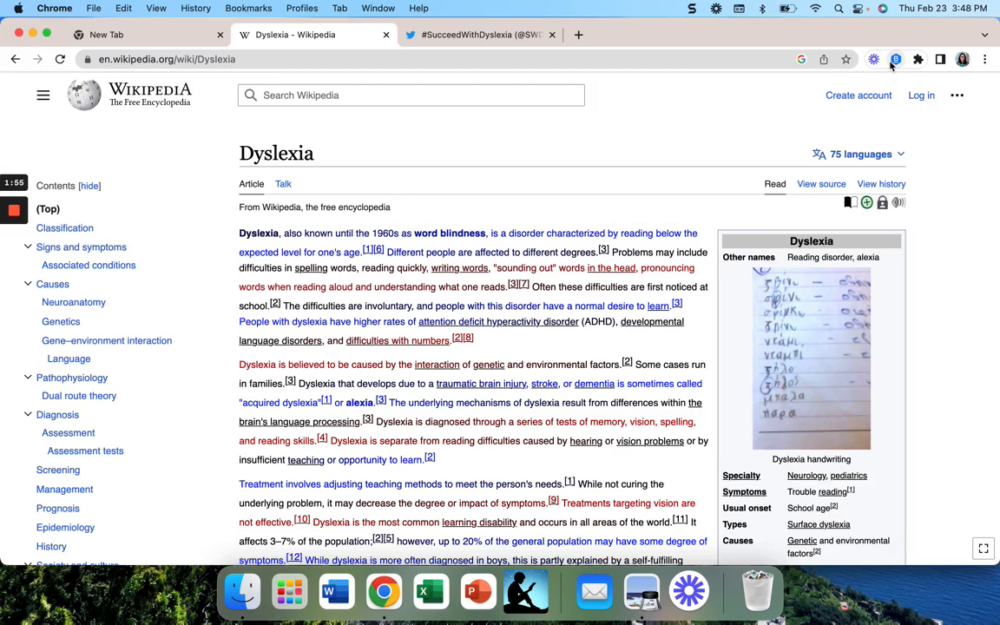
- Review the trial licence expiring 3/10/2023 under Account, then return to colour themes
left_click(896, 59)
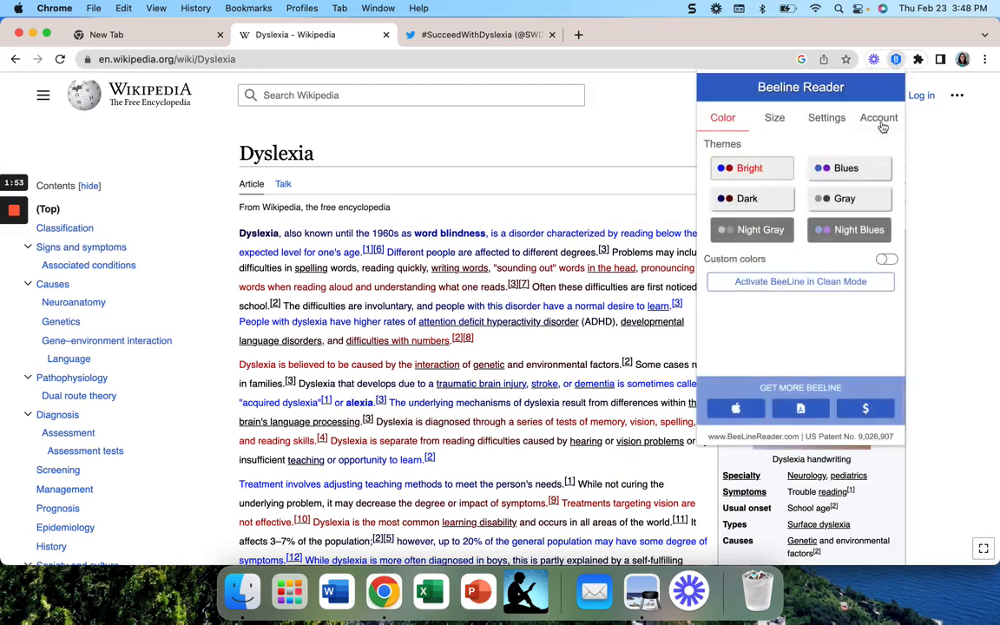
left_click(879, 118)
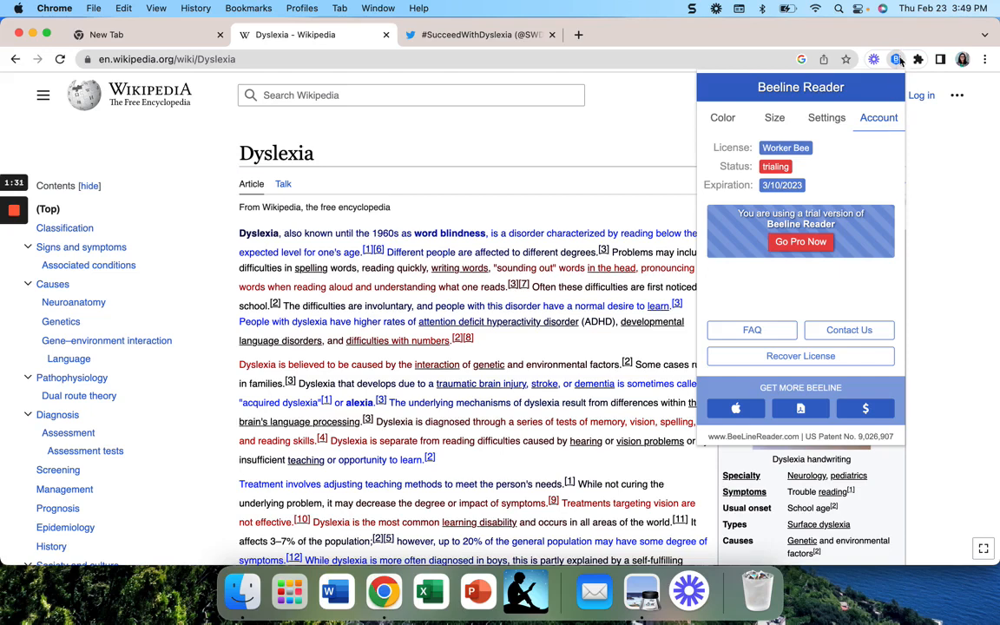
left_click(722, 118)
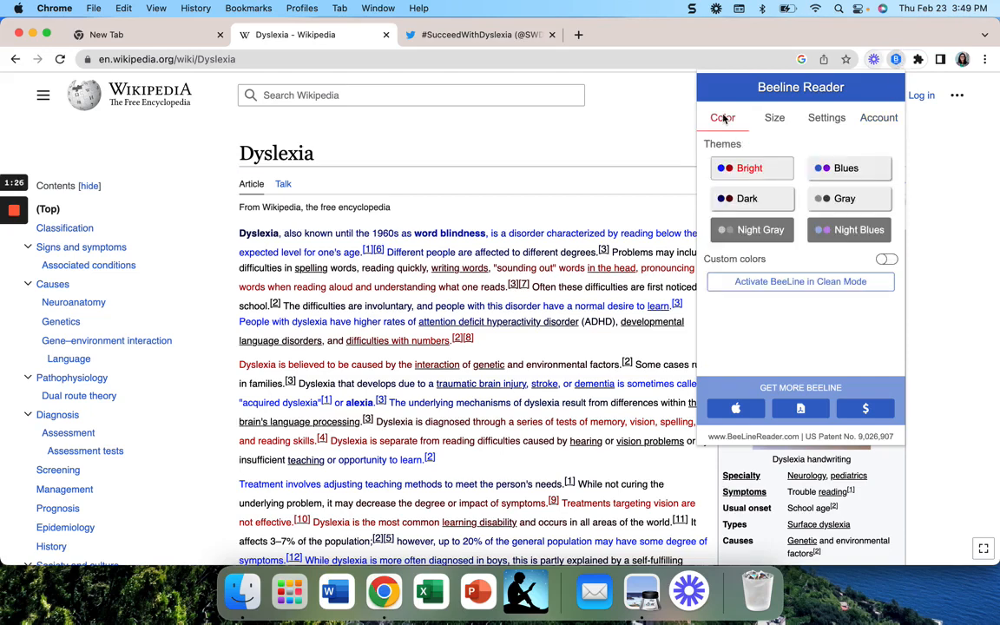